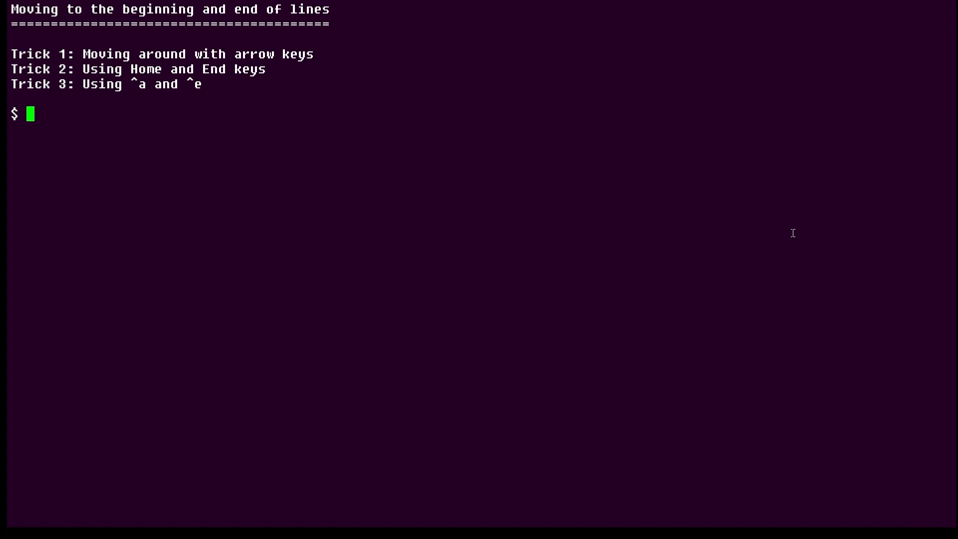
pyautogui.moveTo(706, 228)
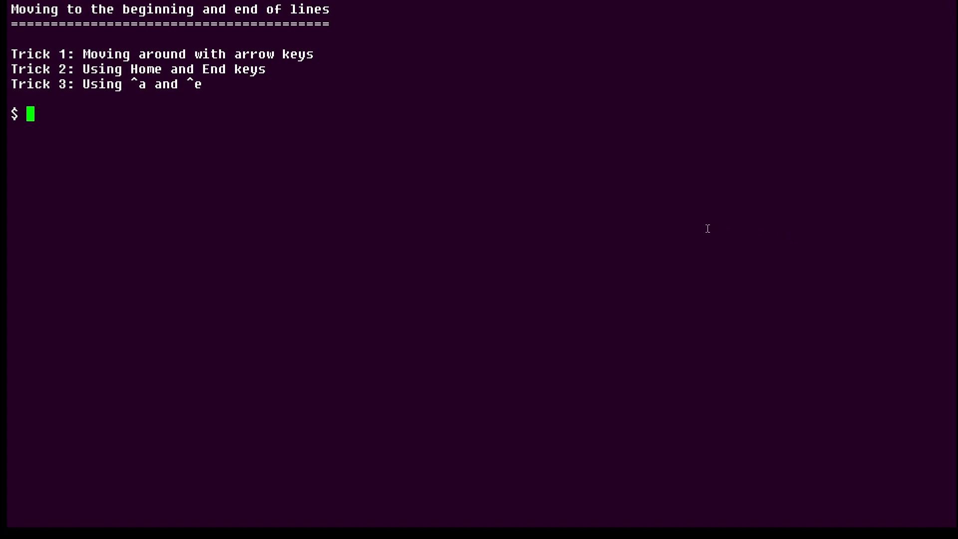
pyautogui.moveTo(707, 228)
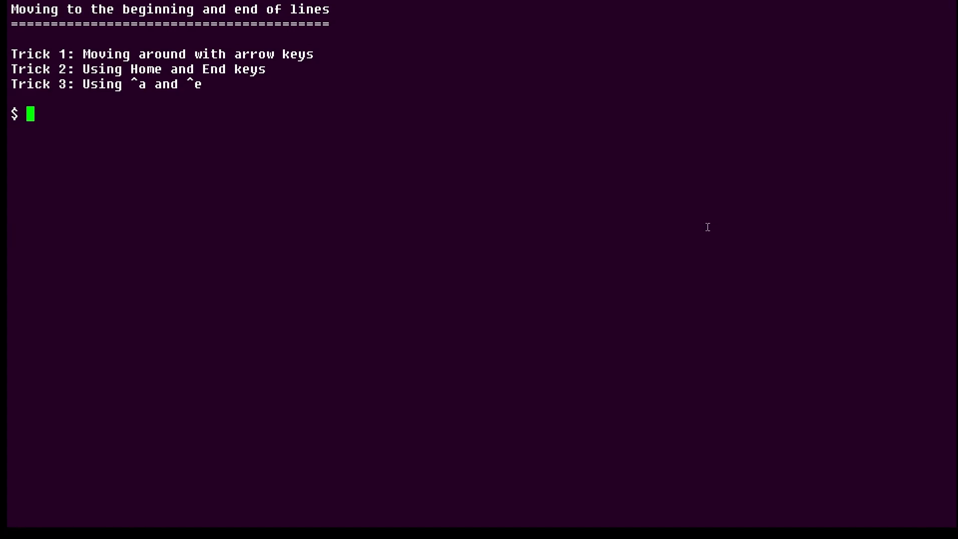
# Build the command 'echo This is a line of text' at the prompt, dropping 'long'.
pyautogui.write('echo This is a long')
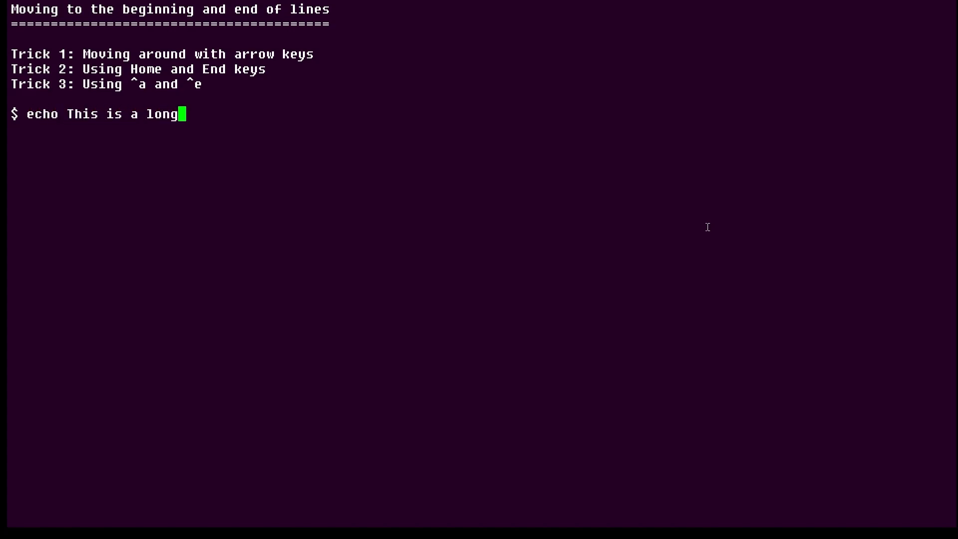
pyautogui.write('line of text')
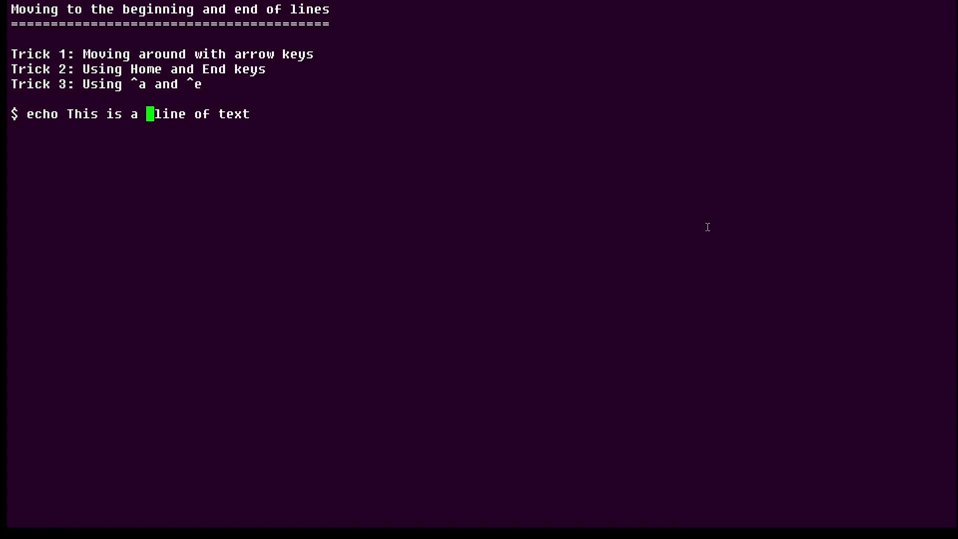
pyautogui.write('boring')
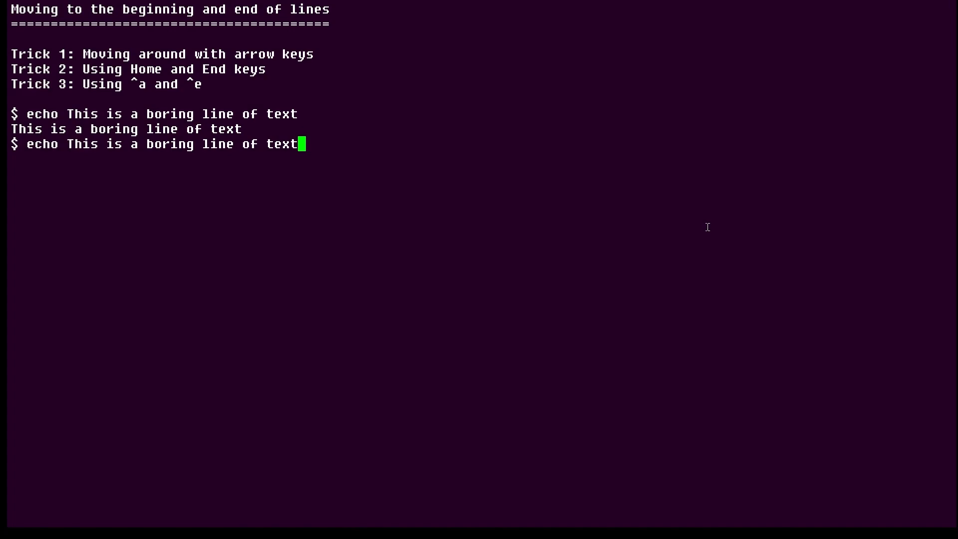
# Jump to the start and then the end of the recalled 'echo This is a boring line of text' command.
pyautogui.press('ctrl+a')
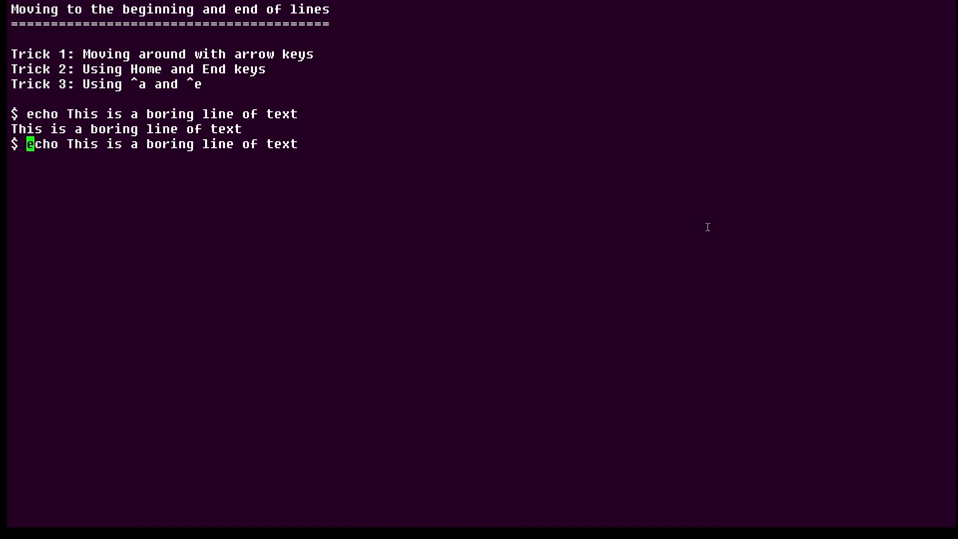
pyautogui.press('ctrl+e')
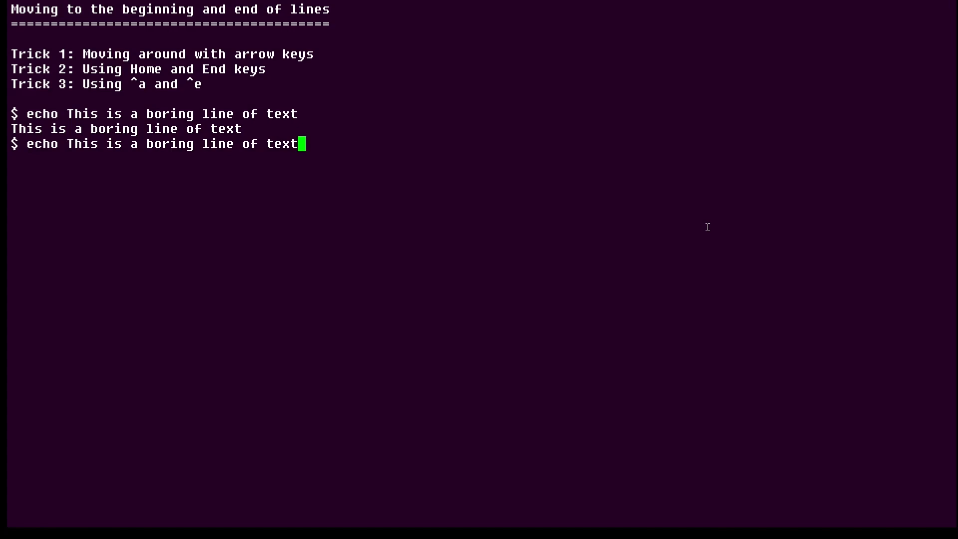